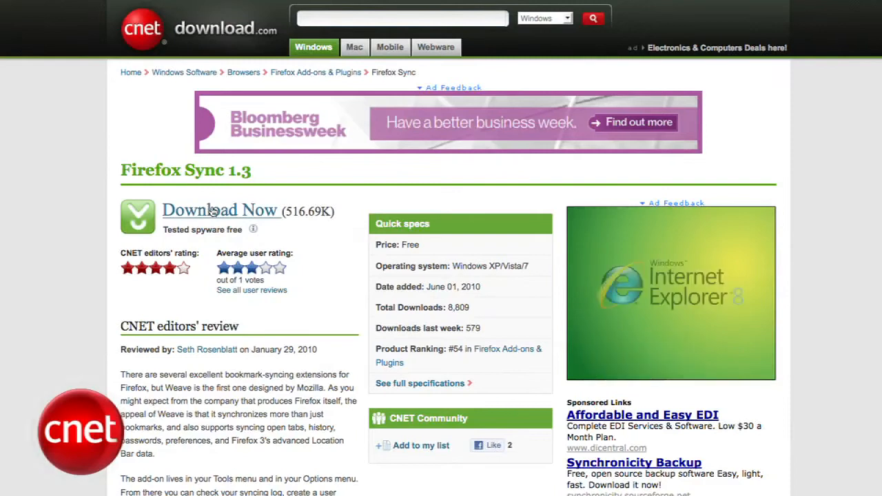
# Download the Firefox Sync add-on and start Sync setup from Tools > Sync > Preferences
pyautogui.click(233, 13)
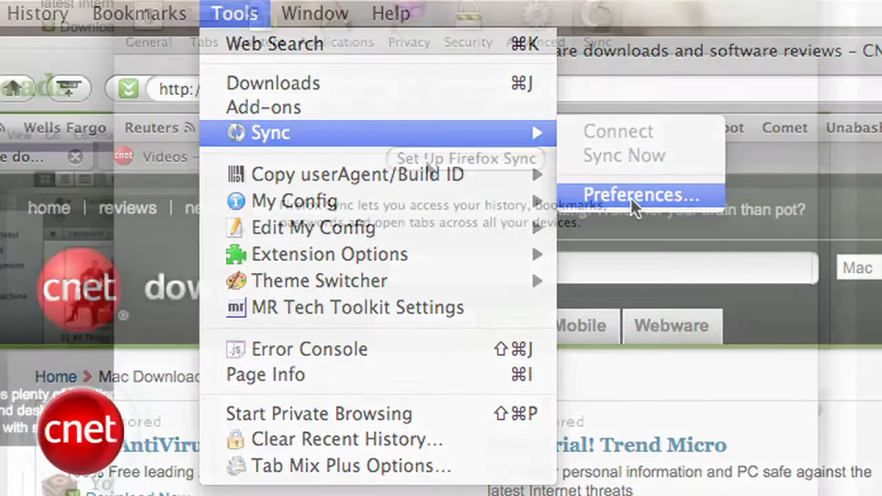
pyautogui.click(641, 194)
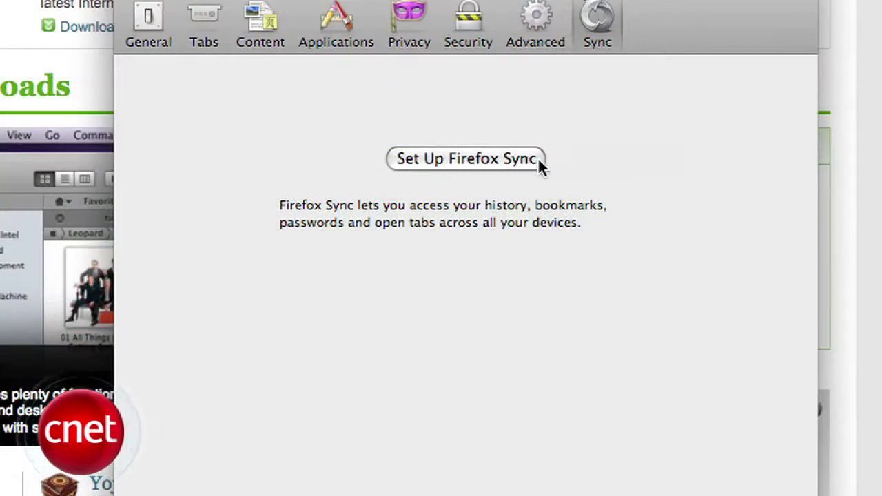
pyautogui.click(466, 158)
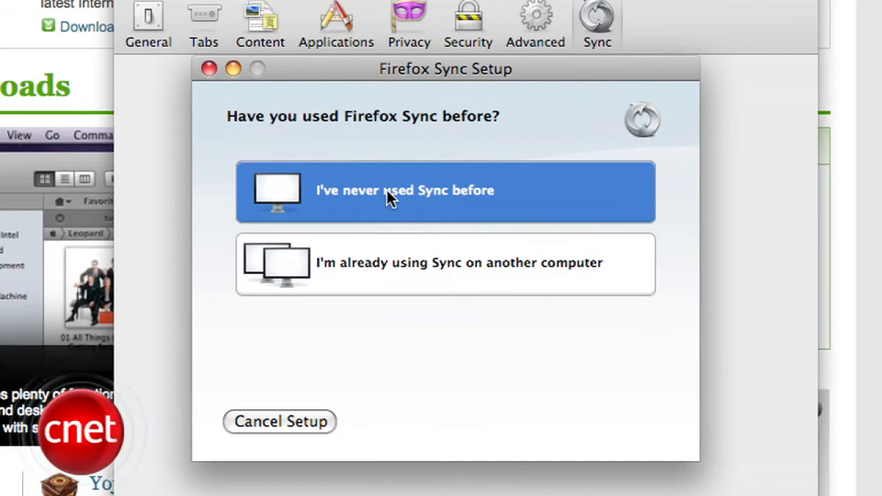
# Create a brand-new Sync account with a username and 'password', then continue
pyautogui.click(444, 191)
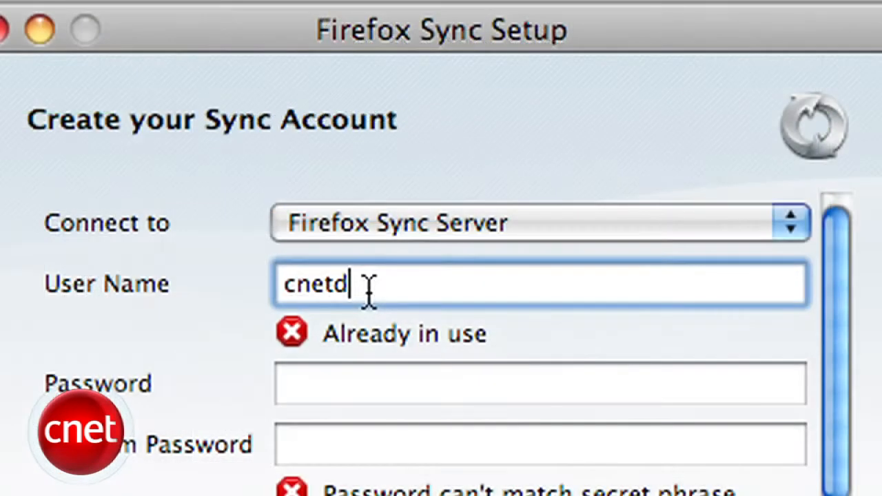
pyautogui.write('ownloads')
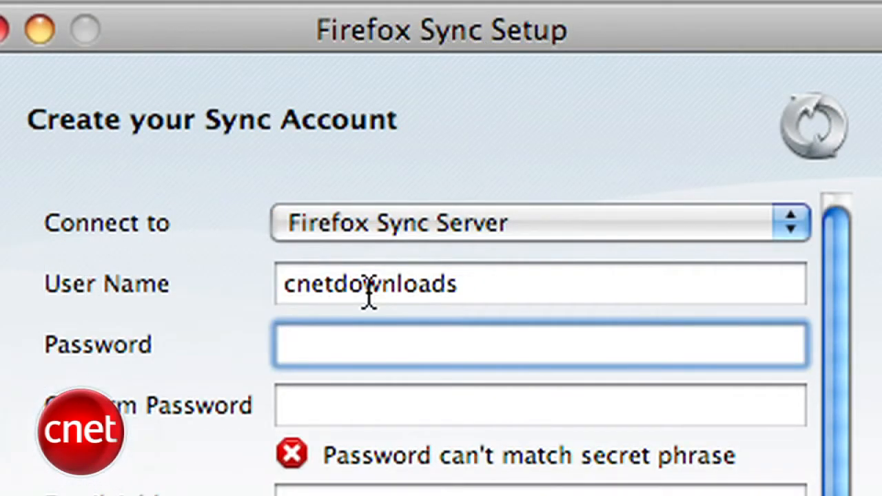
pyautogui.write('password')
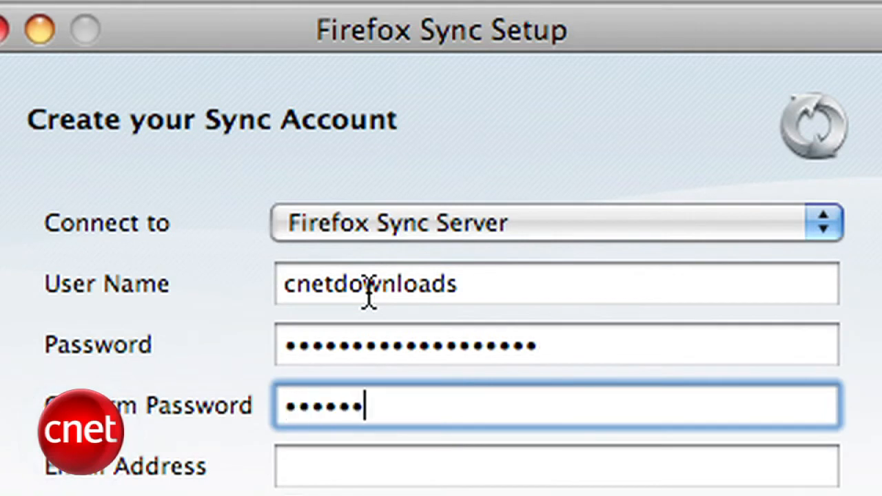
pyautogui.click(611, 441)
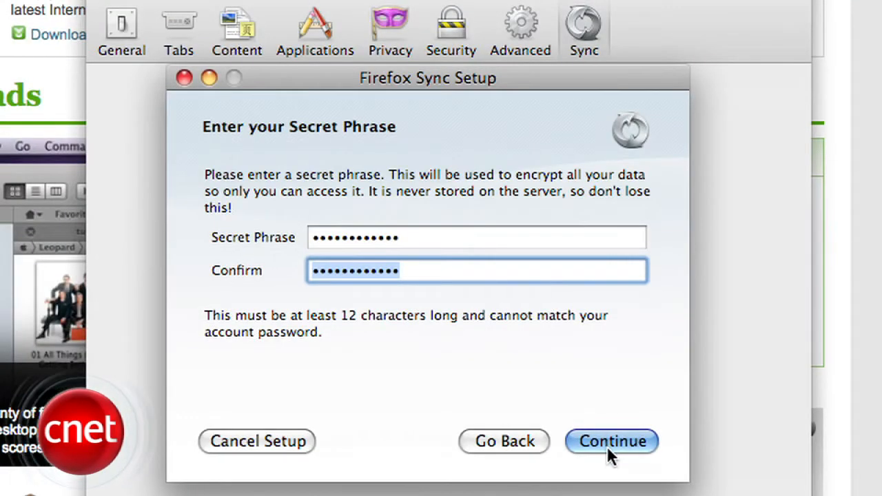
# Confirm the secret phrase and keep Sync Everything, completing the account
pyautogui.click(610, 441)
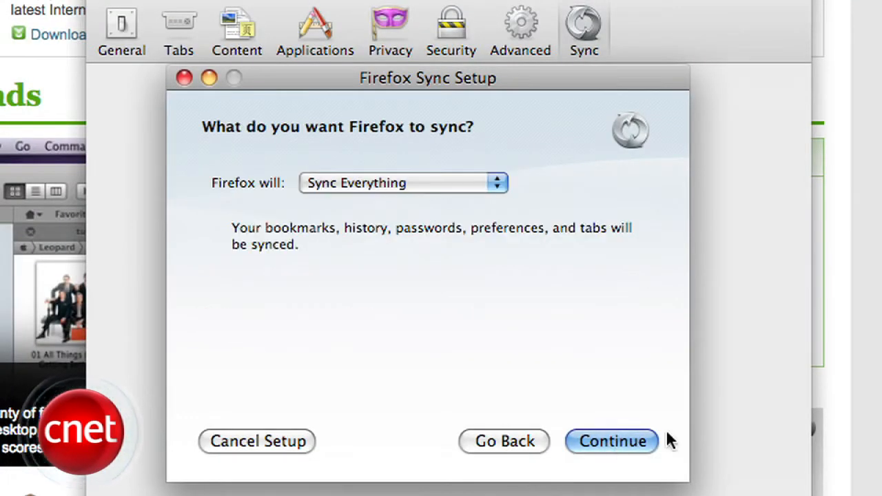
pyautogui.click(611, 441)
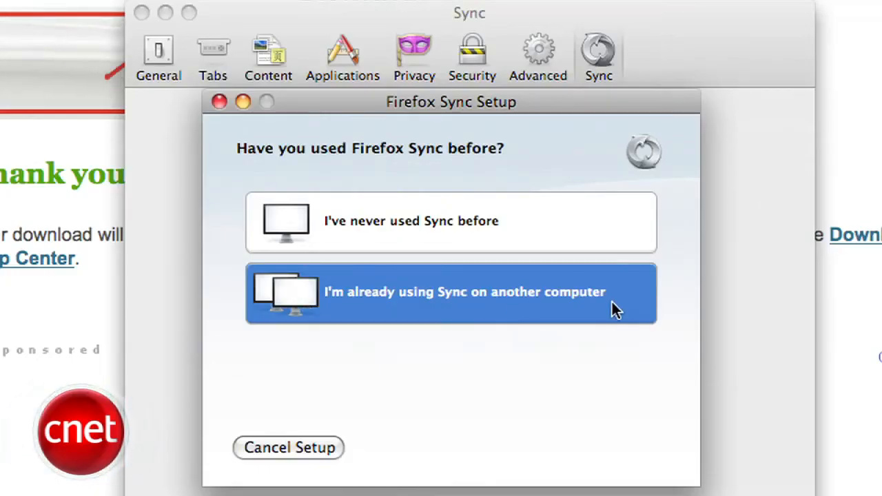
# Choose 'I'm already using Sync on another computer' to link the existing account
pyautogui.click(451, 291)
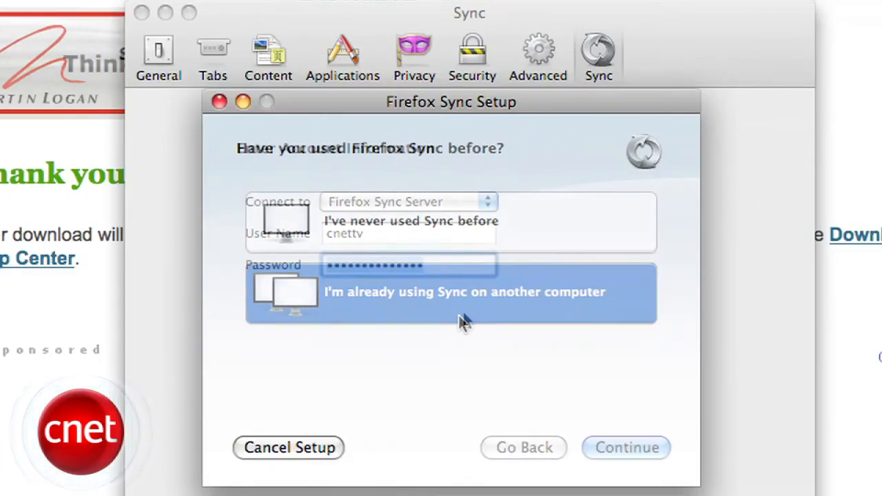